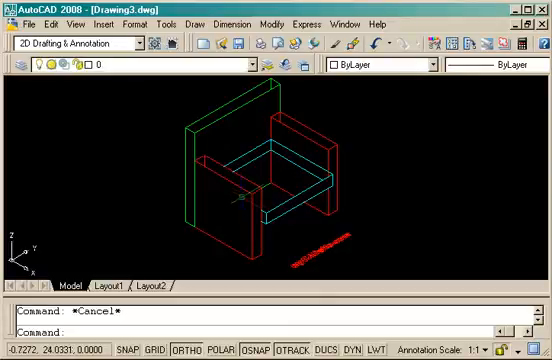
{"action": "mouse_move", "coordinate": [299, 105]}
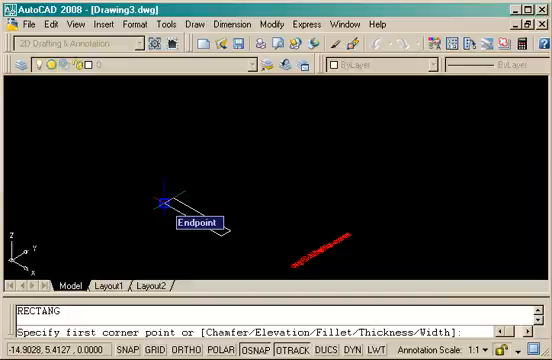
- Snap the first rectangle corner to an existing piece's endpoint
{"action": "left_click", "coordinate": [160, 205]}
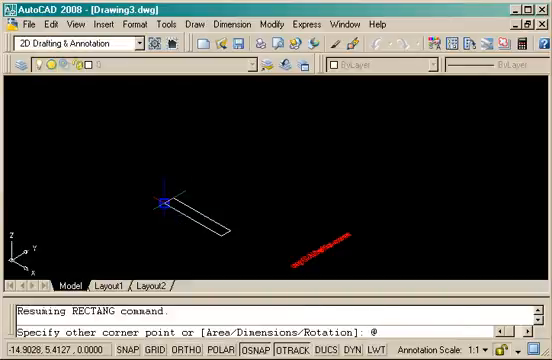
{"action": "mouse_move", "coordinate": [200, 222]}
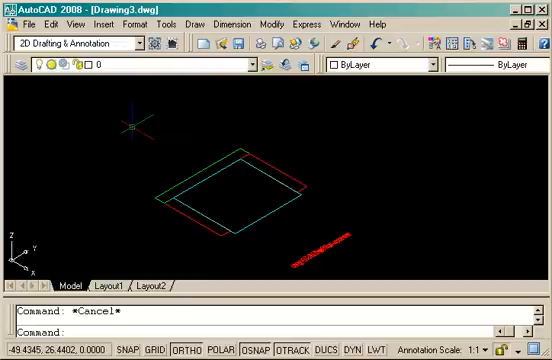
{"action": "mouse_move", "coordinate": [157, 207]}
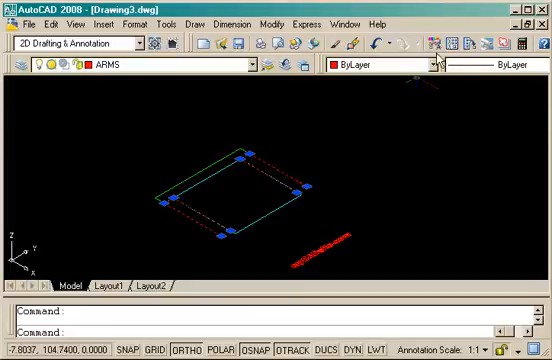
{"action": "mouse_move", "coordinate": [438, 43]}
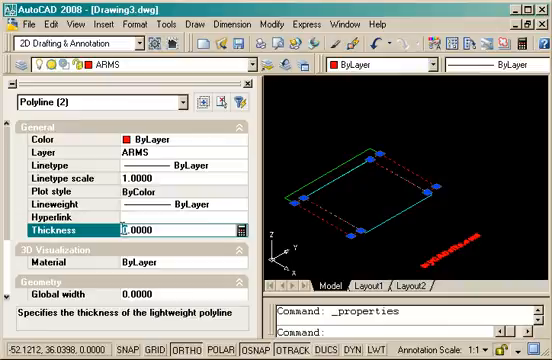
- Enter 24 as the thickness of both red arm rectangles
{"action": "type", "text": "24.0000"}
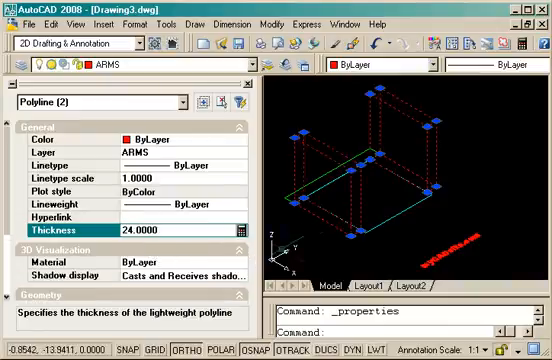
{"action": "key", "text": "Escape"}
{"action": "type", "text": "4"}
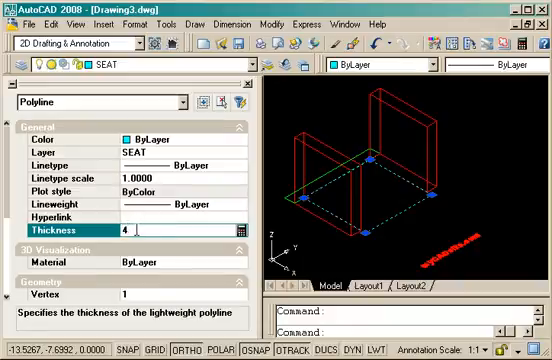
- Confirm the cyan seat rectangle's thickness of 4
{"action": "key", "text": "Escape"}
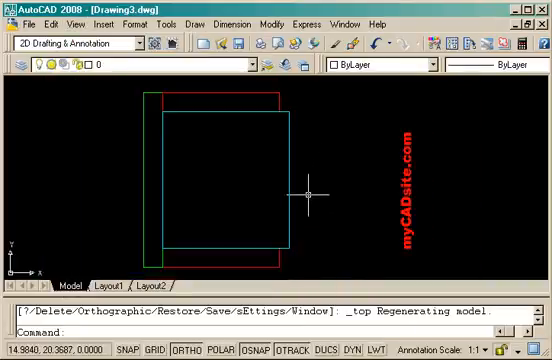
{"action": "mouse_move", "coordinate": [218, 237]}
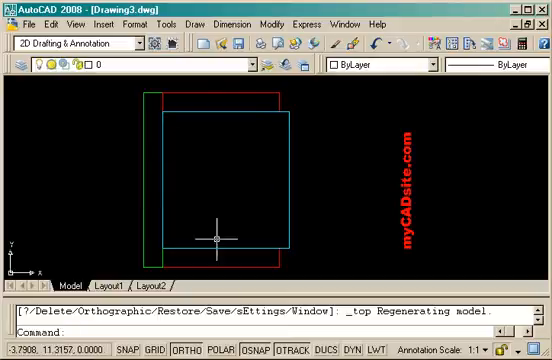
{"action": "mouse_move", "coordinate": [303, 176]}
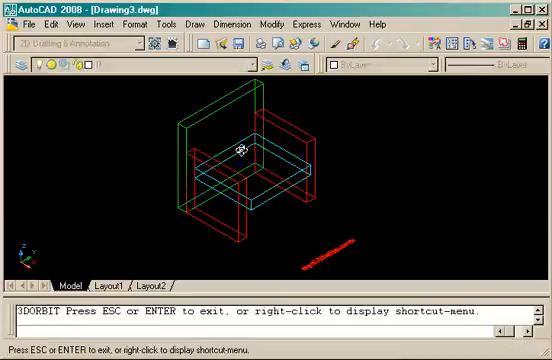
- Orbit the armchair to a lower, more frontal view of the seat between the arms
{"action": "left_click_drag", "start_coordinate": [240, 150], "coordinate": [220, 155]}
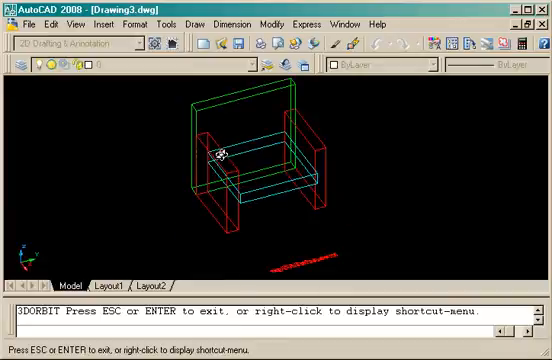
{"action": "left_click_drag", "start_coordinate": [222, 153], "coordinate": [262, 140]}
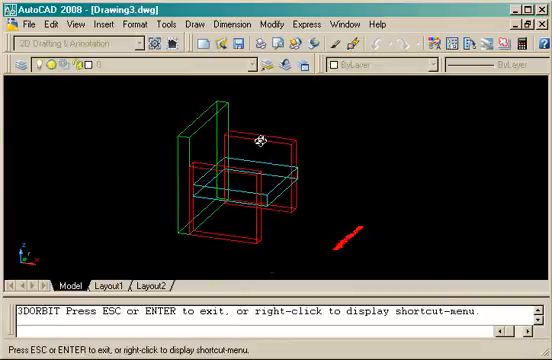
{"action": "left_click_drag", "start_coordinate": [262, 140], "coordinate": [245, 160]}
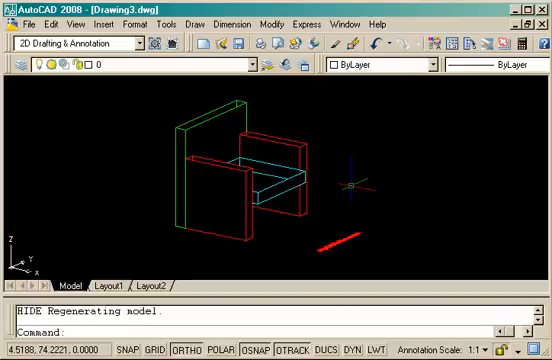
{"action": "mouse_move", "coordinate": [238, 200]}
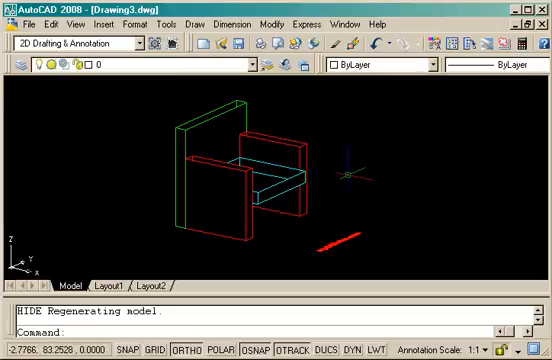
- Type the 're' command at the command line
{"action": "type", "text": "re"}
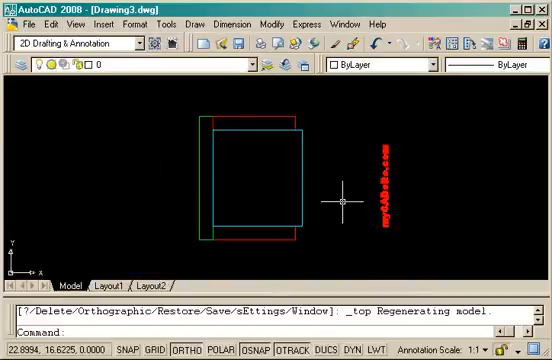
{"action": "mouse_move", "coordinate": [331, 173]}
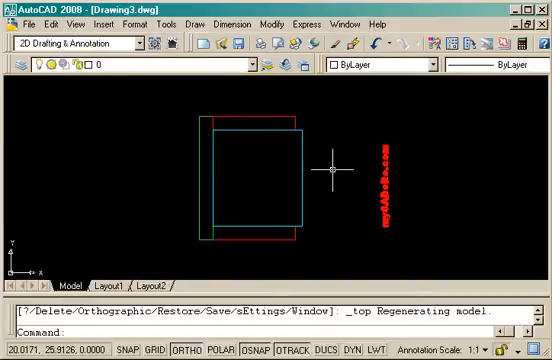
{"action": "mouse_move", "coordinate": [303, 180]}
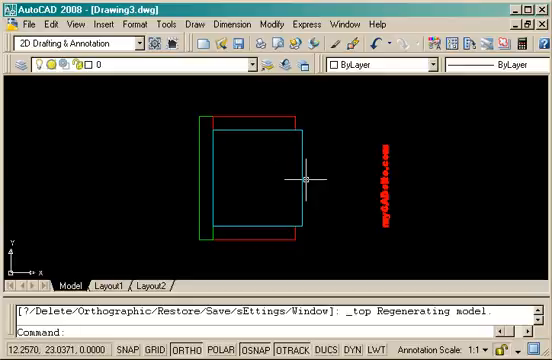
{"action": "mouse_move", "coordinate": [314, 178]}
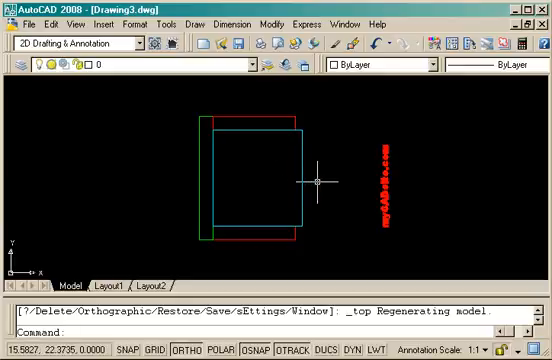
{"action": "mouse_move", "coordinate": [322, 180]}
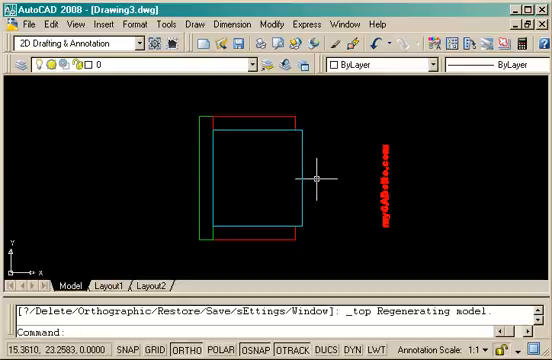